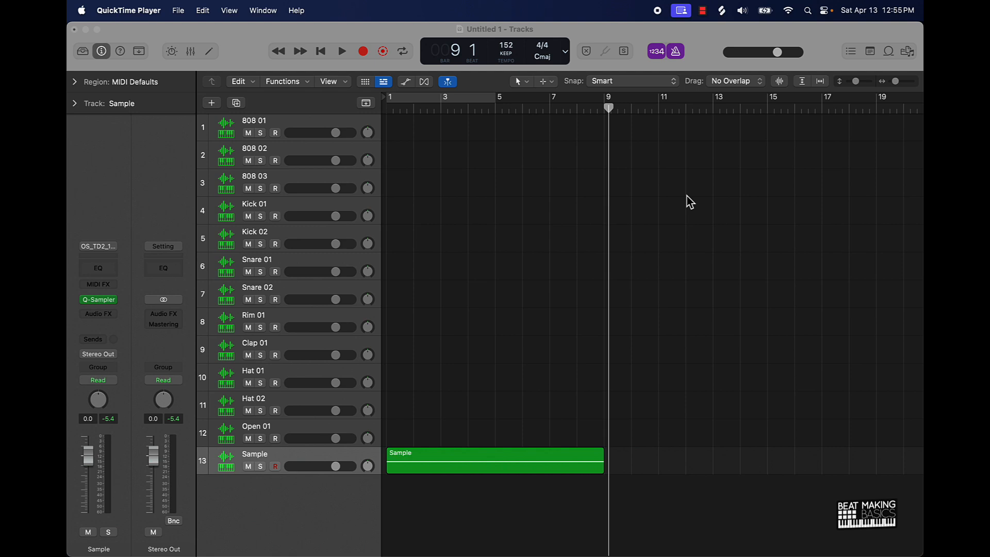
{"action": "mouse_move", "coordinate": [456, 101]}
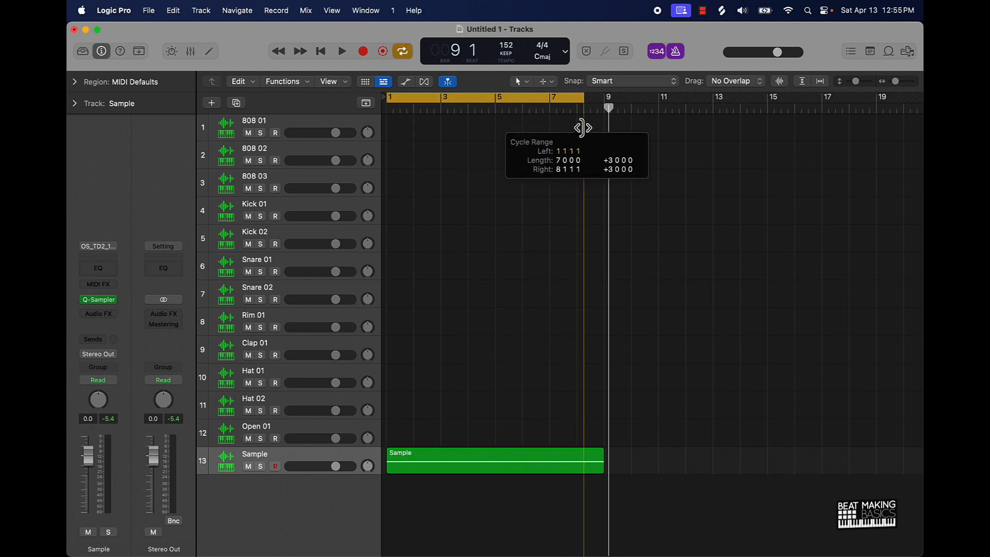
{"action": "mouse_move", "coordinate": [605, 136]}
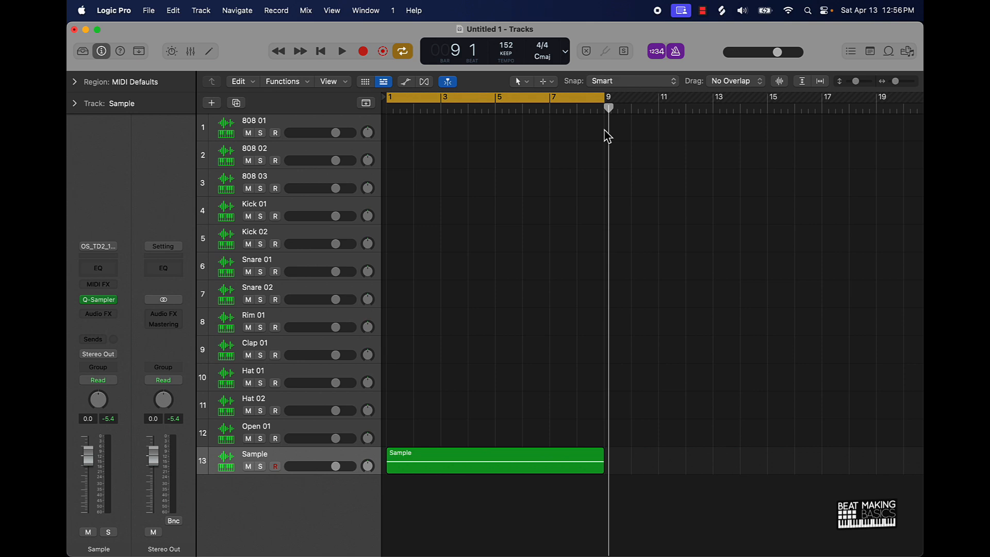
- Create an 8-bar cycle range from bar 1 to bar 9 over the Sample region
{"action": "left_click", "coordinate": [341, 51]}
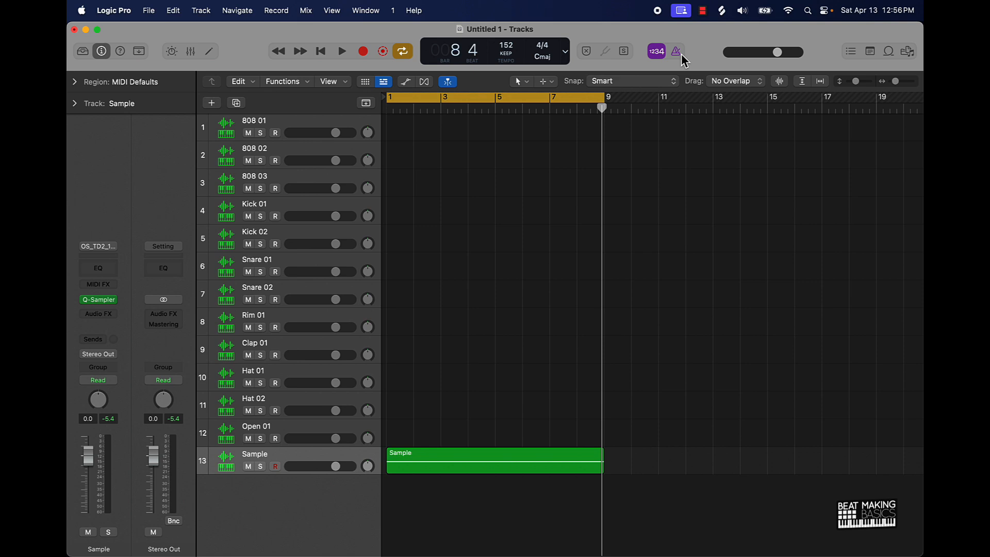
{"action": "mouse_move", "coordinate": [76, 411]}
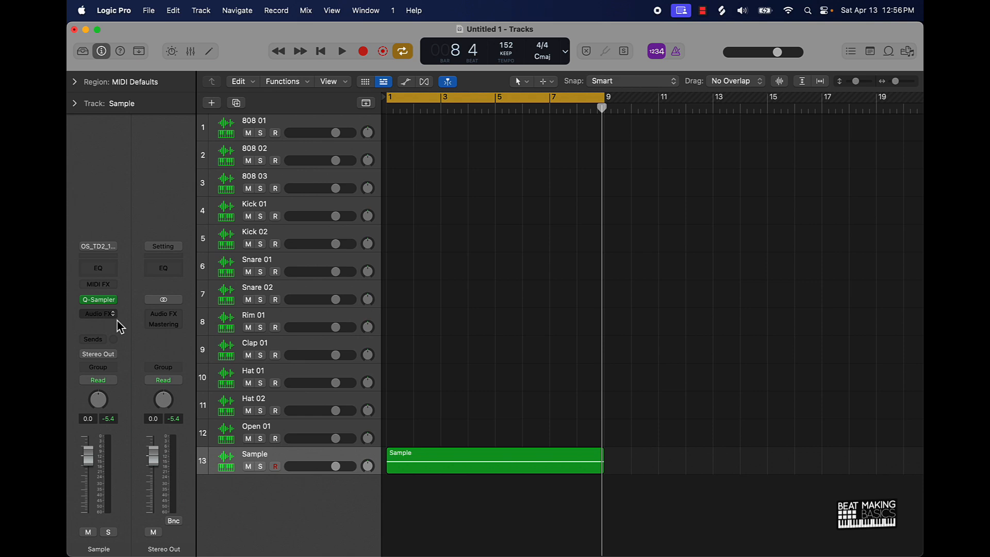
- Insert a stereo Beat Breaker on the Sample track's Audio FX slot and open its editor
{"action": "left_click", "coordinate": [96, 313]}
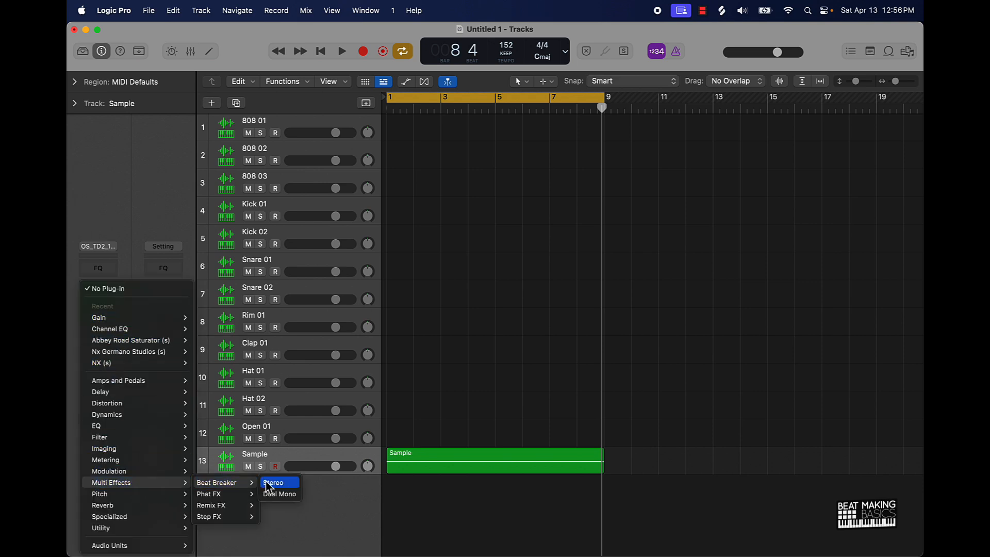
{"action": "left_click", "coordinate": [273, 483]}
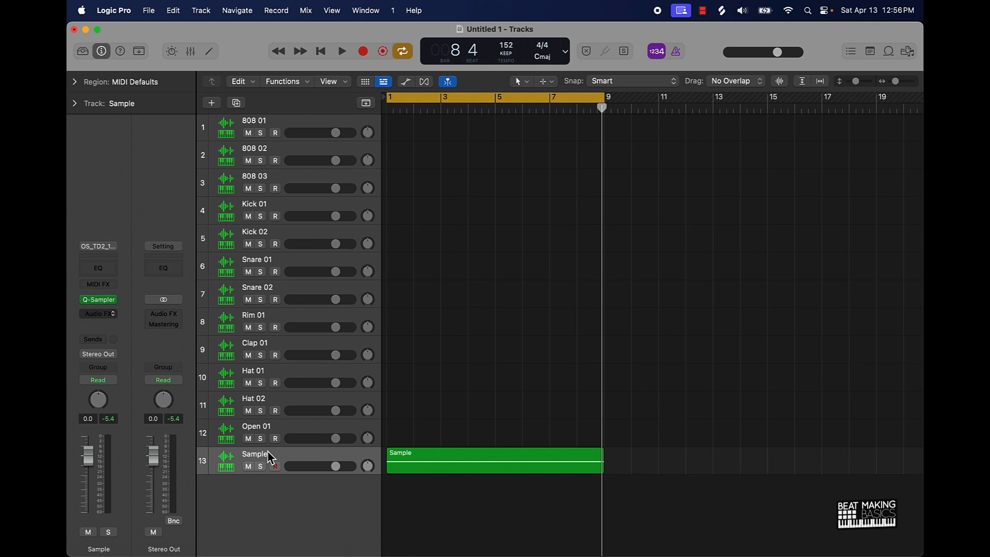
{"action": "left_click", "coordinate": [98, 309]}
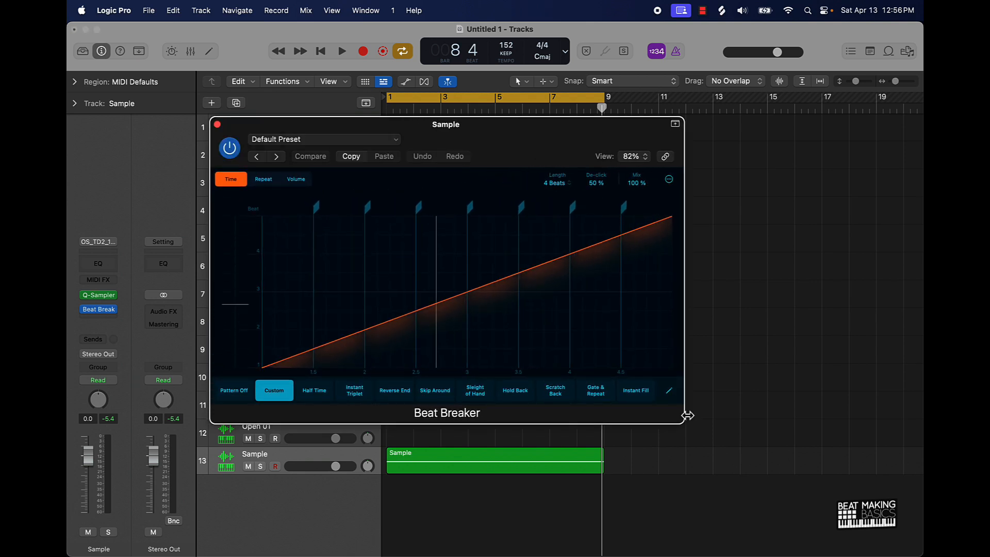
{"action": "mouse_move", "coordinate": [436, 452]}
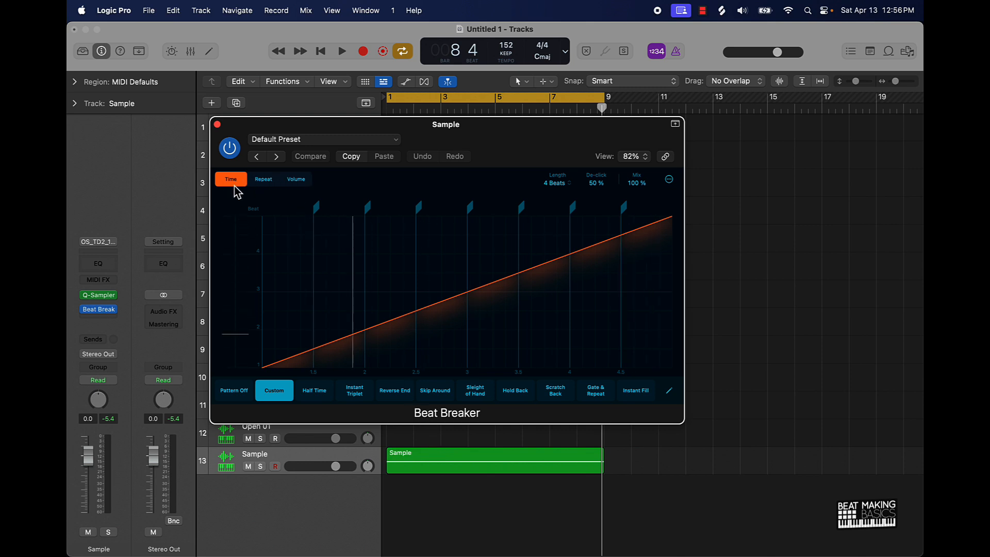
- Review Beat Breaker's Repeat and Volume patterns, then return to the Time pattern
{"action": "left_click", "coordinate": [263, 180]}
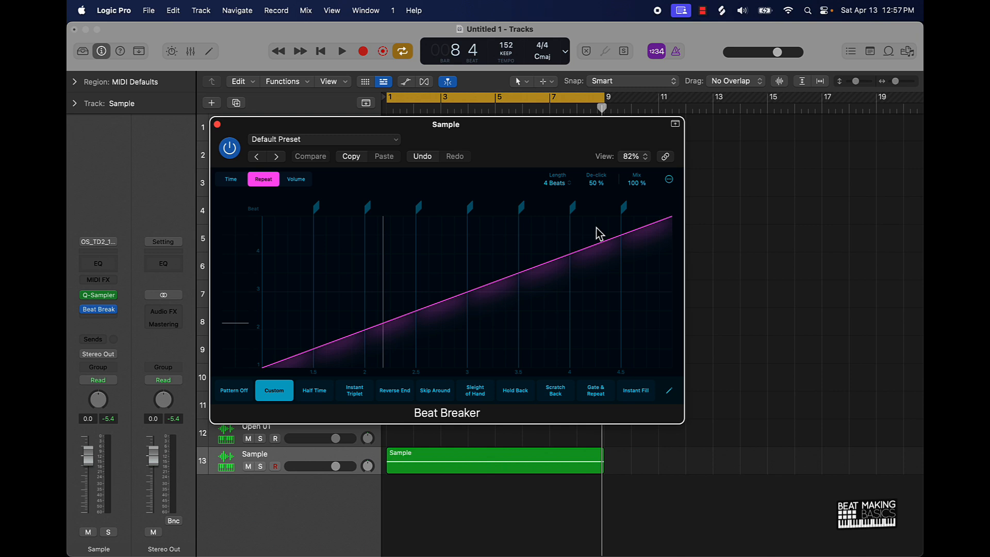
{"action": "left_click", "coordinate": [296, 179]}
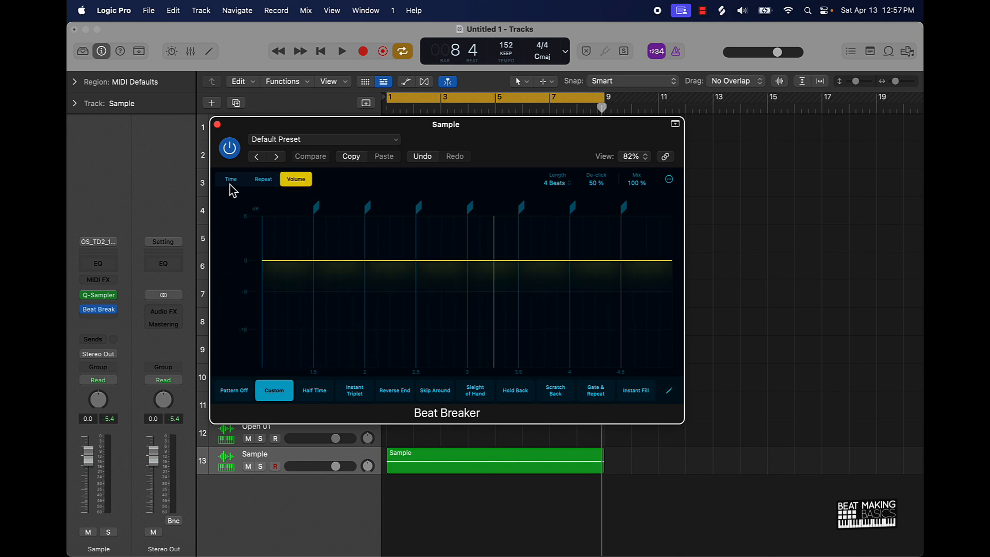
{"action": "left_click", "coordinate": [230, 179]}
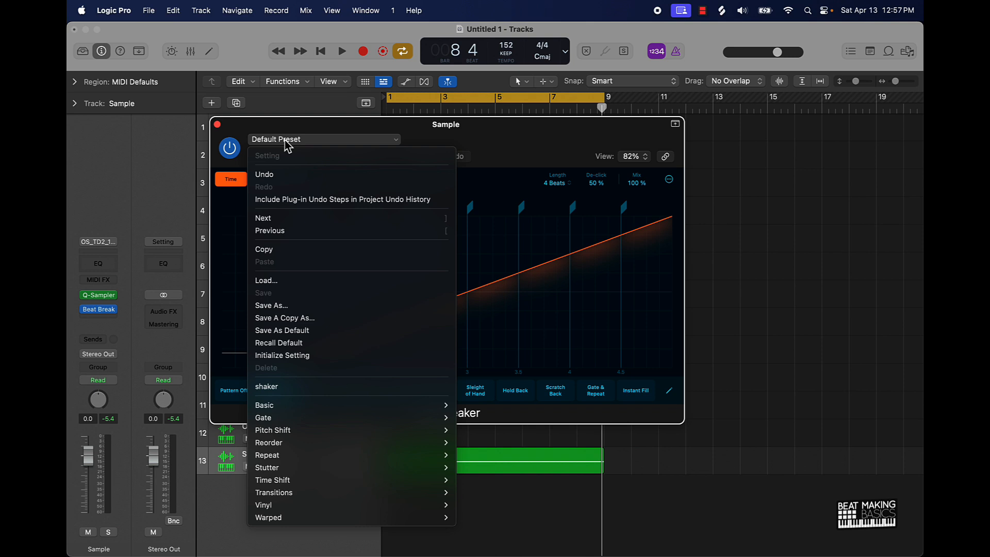
{"action": "mouse_move", "coordinate": [488, 223]}
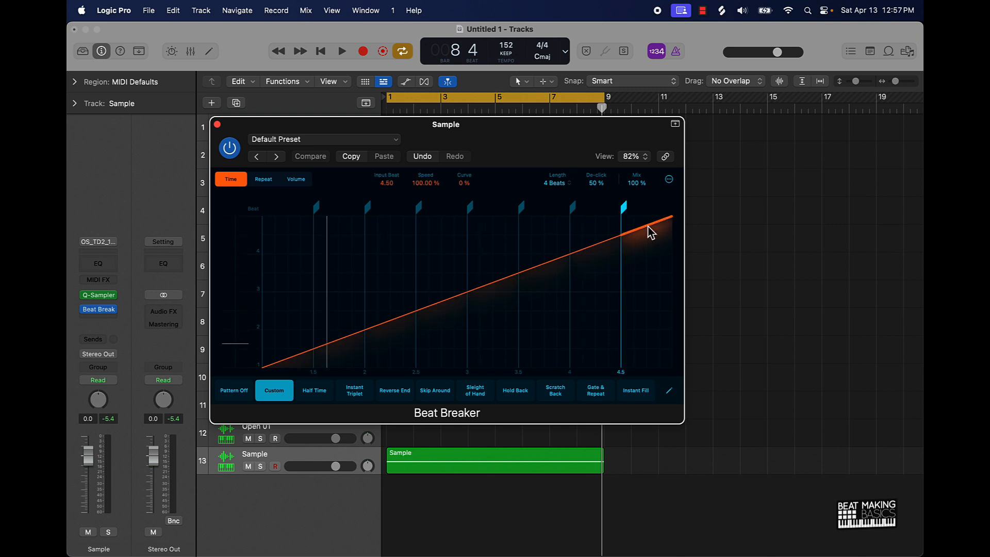
{"action": "mouse_move", "coordinate": [465, 194]}
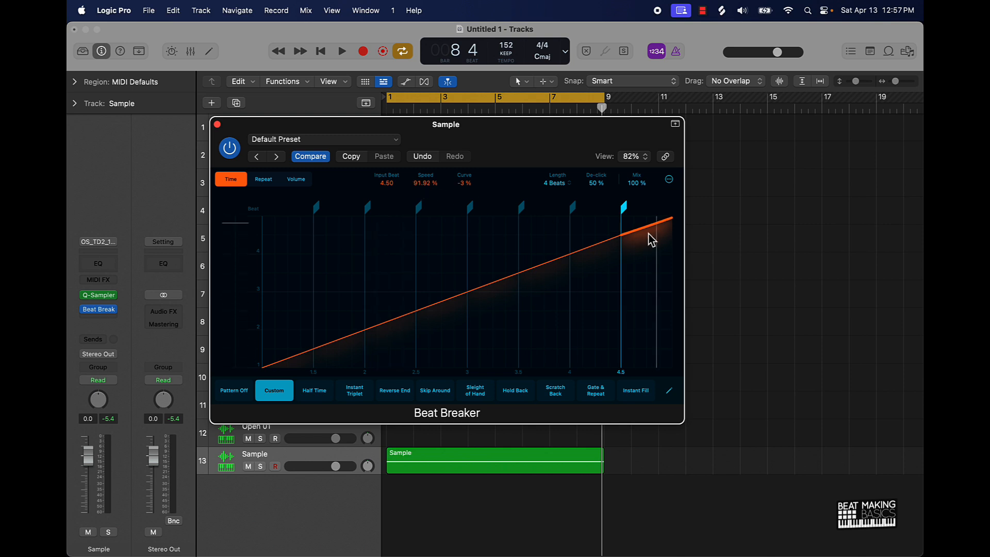
{"action": "mouse_move", "coordinate": [641, 245]}
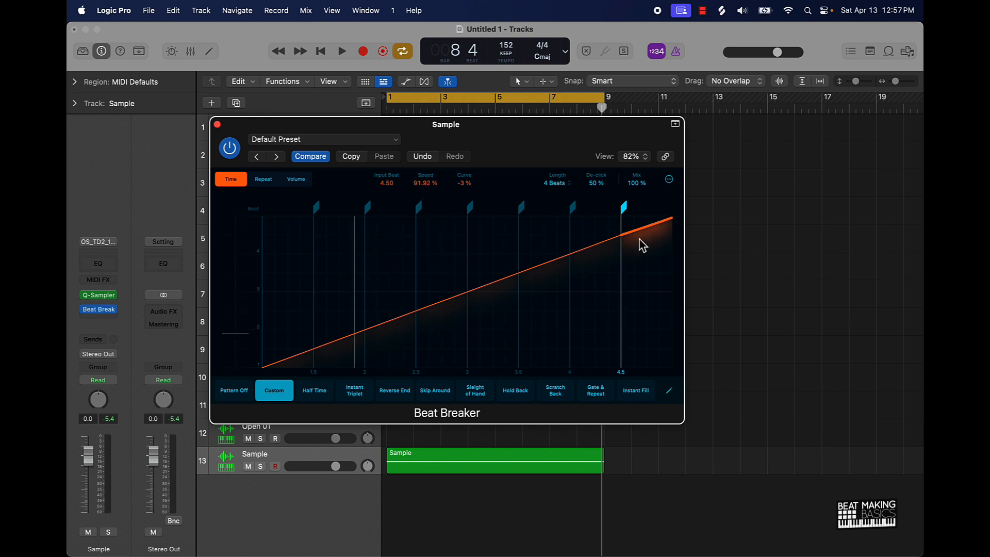
- Ease the final slice's speed to 98.75% and move on to the Repeat pattern
{"action": "left_click", "coordinate": [341, 51]}
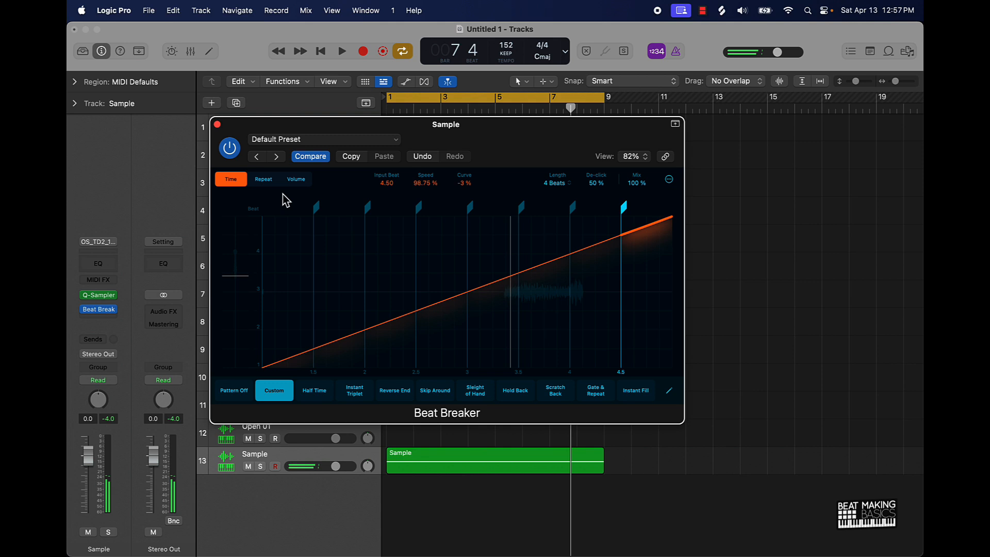
{"action": "left_click", "coordinate": [263, 179]}
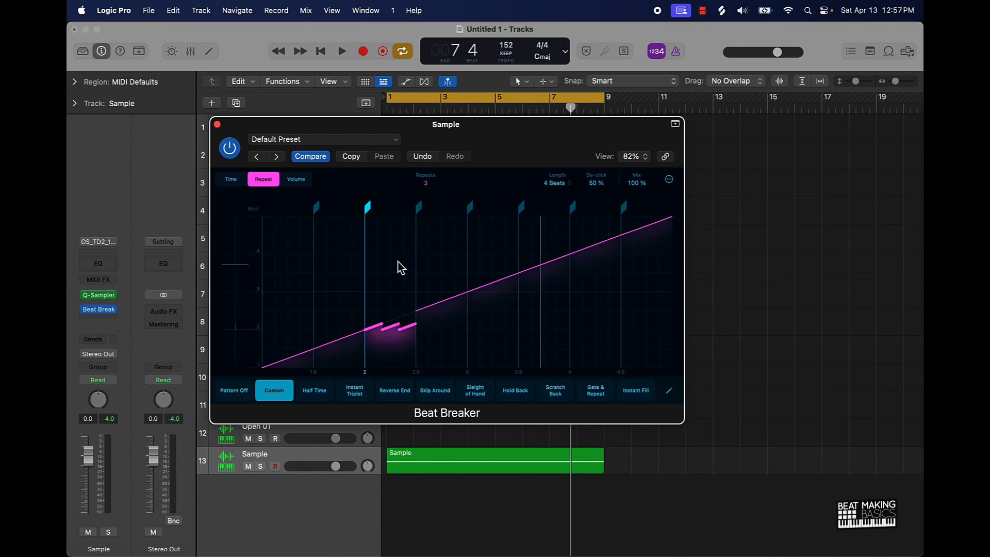
- Set the slice to 3 repeats and add fade-outs at -188% slope, -93% curve
{"action": "left_click", "coordinate": [341, 51]}
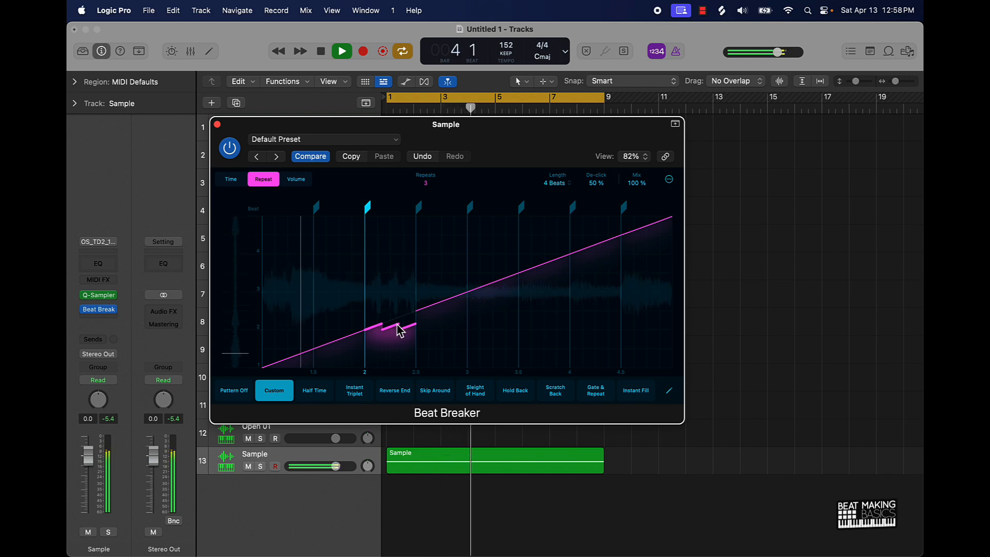
{"action": "left_click", "coordinate": [341, 51]}
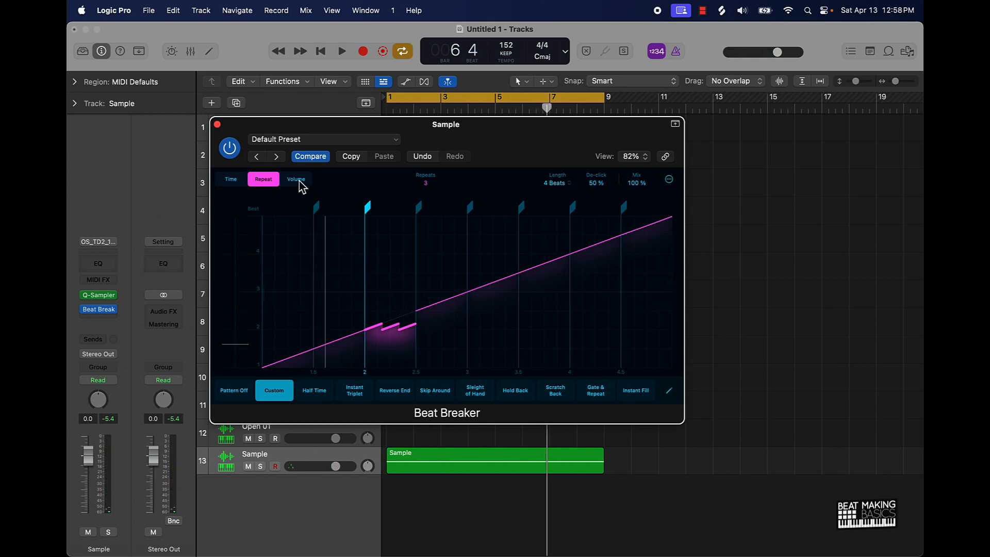
{"action": "left_click", "coordinate": [295, 179]}
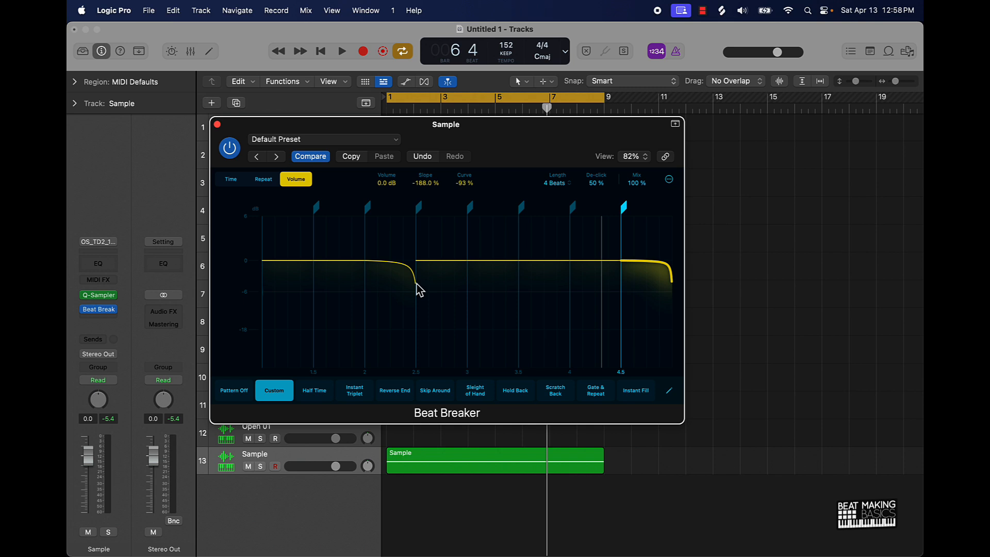
- Steepen the beat-2 fade to -318.5% slope and -78% curve, and play to hear it
{"action": "left_click", "coordinate": [341, 51]}
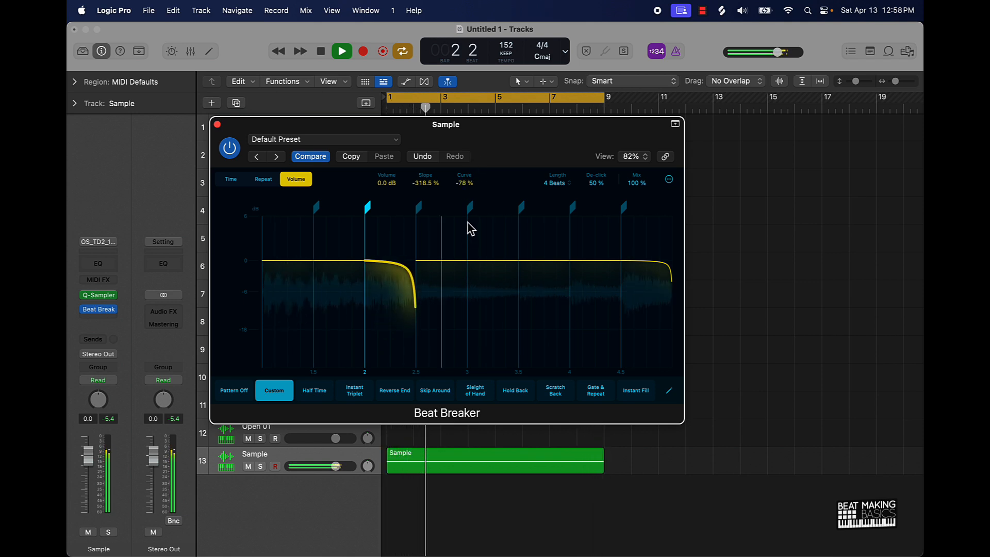
{"action": "left_click", "coordinate": [342, 51]}
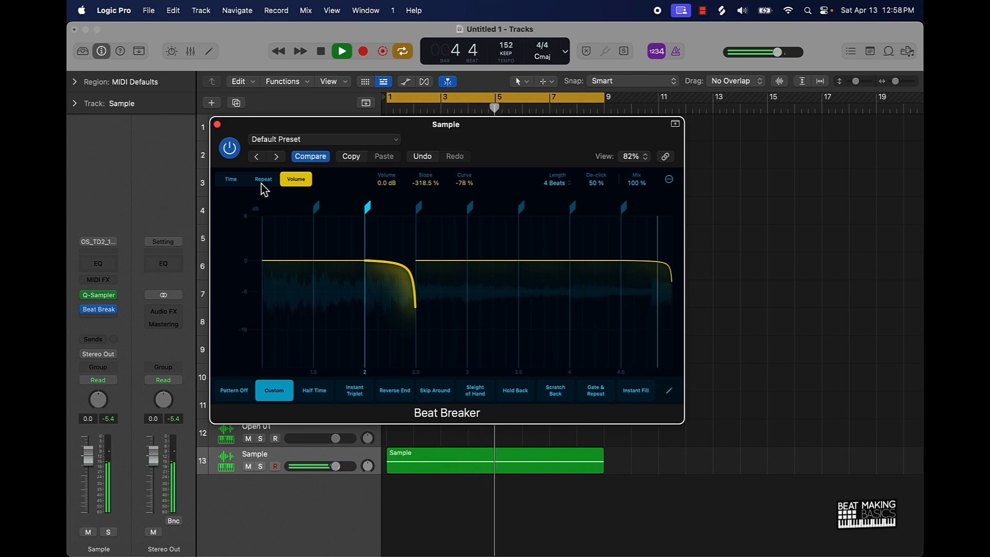
{"action": "left_click", "coordinate": [264, 179]}
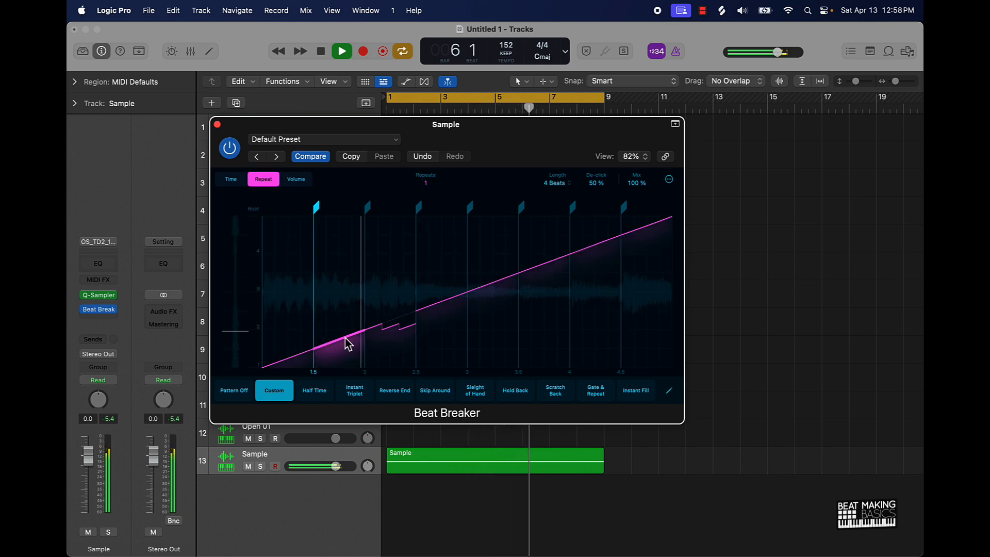
- Tweak beat-1.5 speed, beat-3.5 repeats, beat-2 volume (-2.4 dB), then add a Half Time Beat Breaker
{"action": "left_click", "coordinate": [231, 179]}
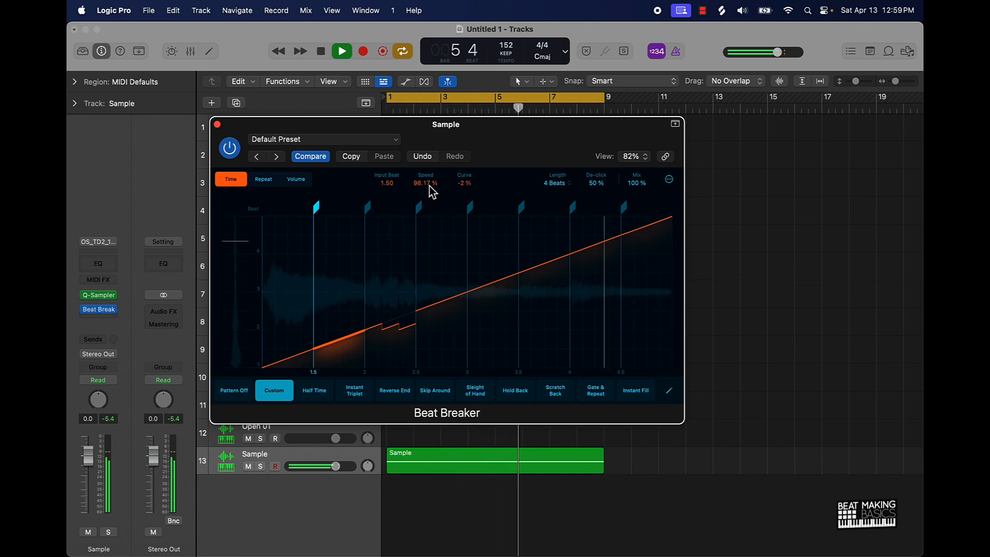
{"action": "left_click", "coordinate": [341, 52]}
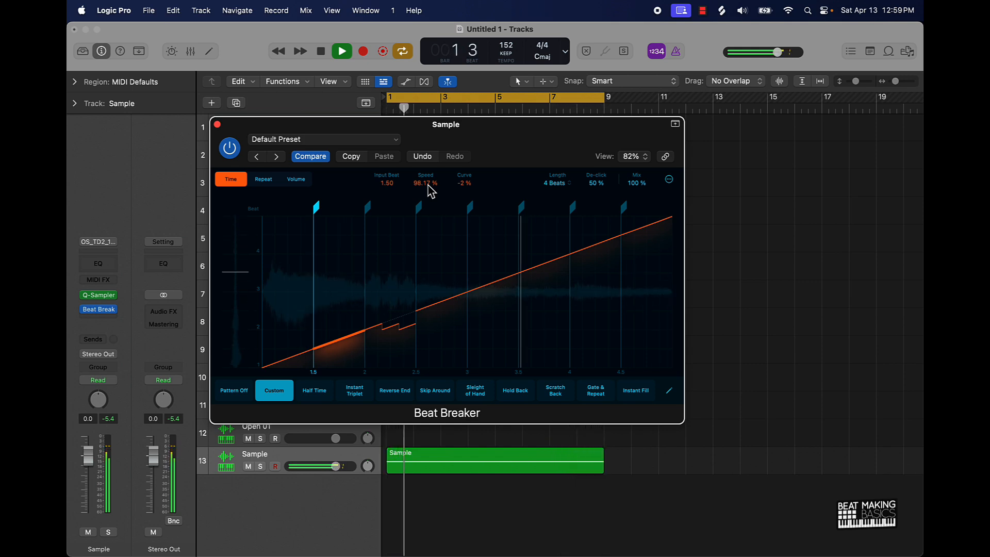
{"action": "left_click", "coordinate": [263, 179]}
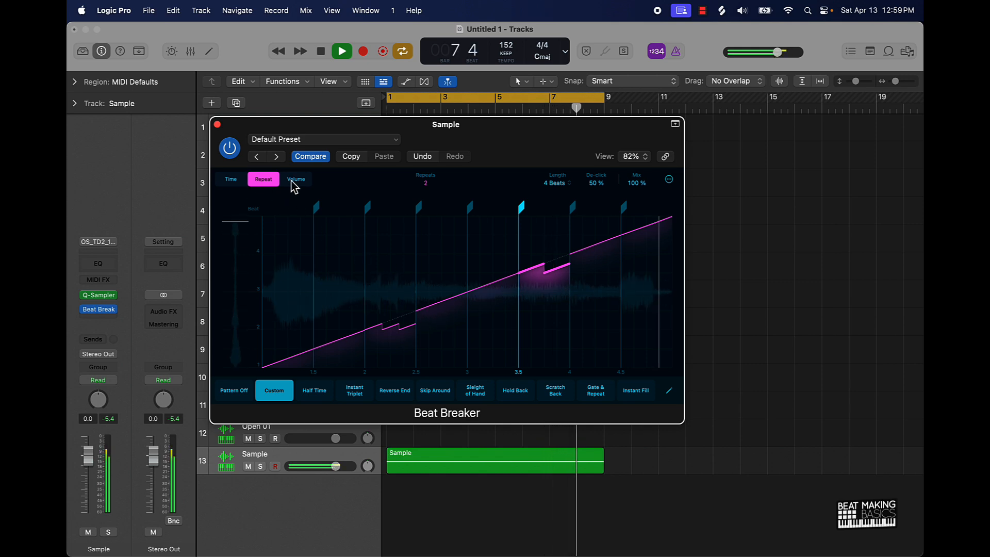
{"action": "left_click", "coordinate": [296, 179]}
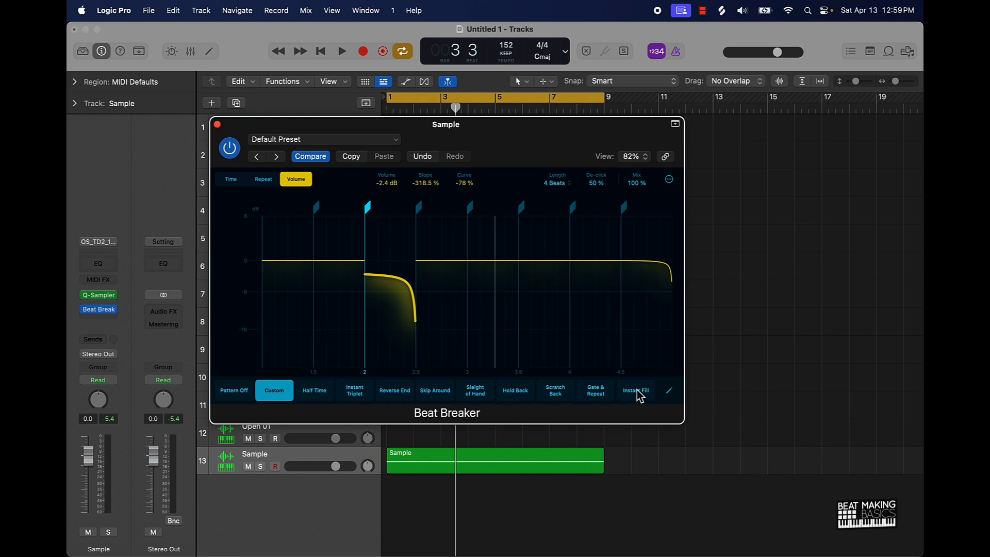
{"action": "left_click", "coordinate": [218, 124]}
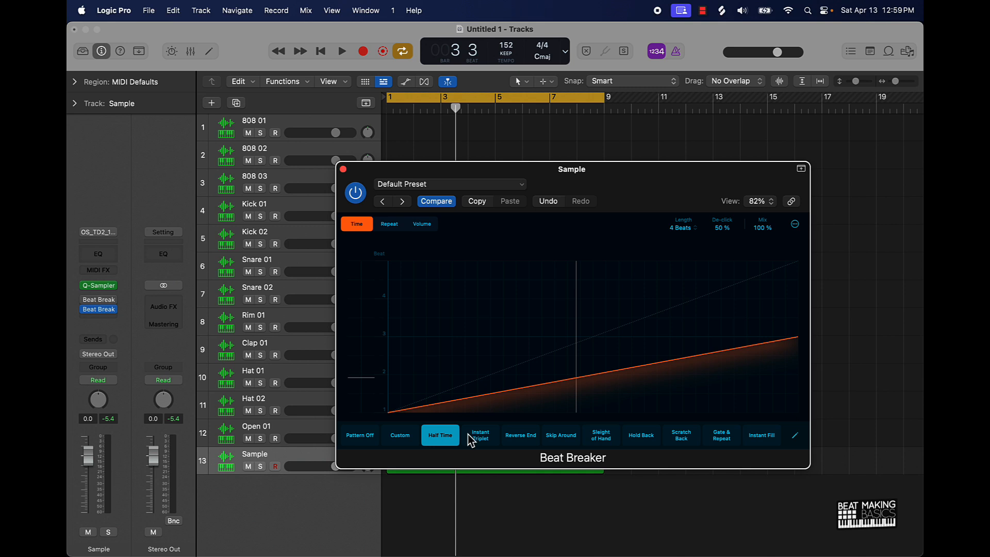
- Apply Half Time to the second Beat Breaker at 30% mix, compare with bypass, and close it
{"action": "left_click", "coordinate": [341, 51]}
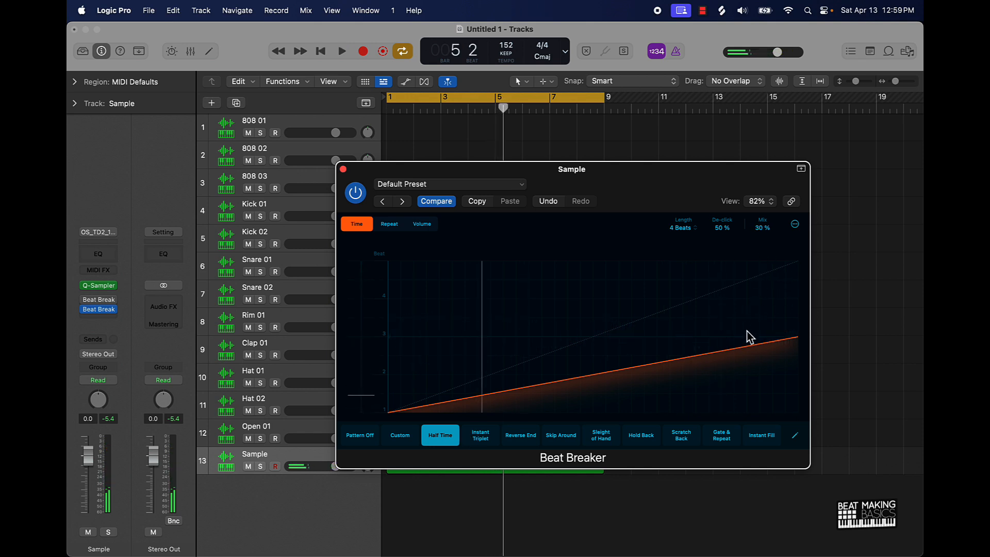
{"action": "left_click", "coordinate": [341, 51]}
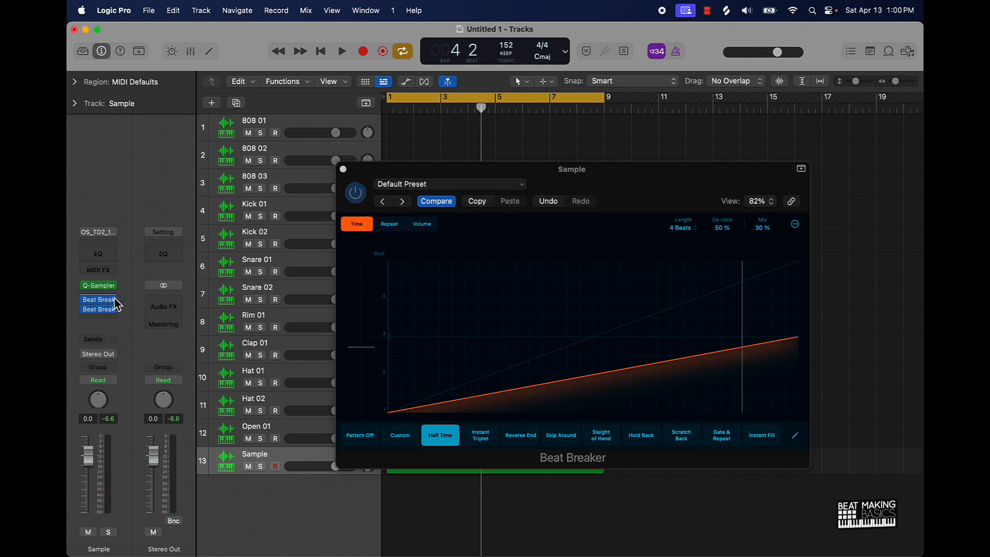
{"action": "left_click", "coordinate": [341, 51]}
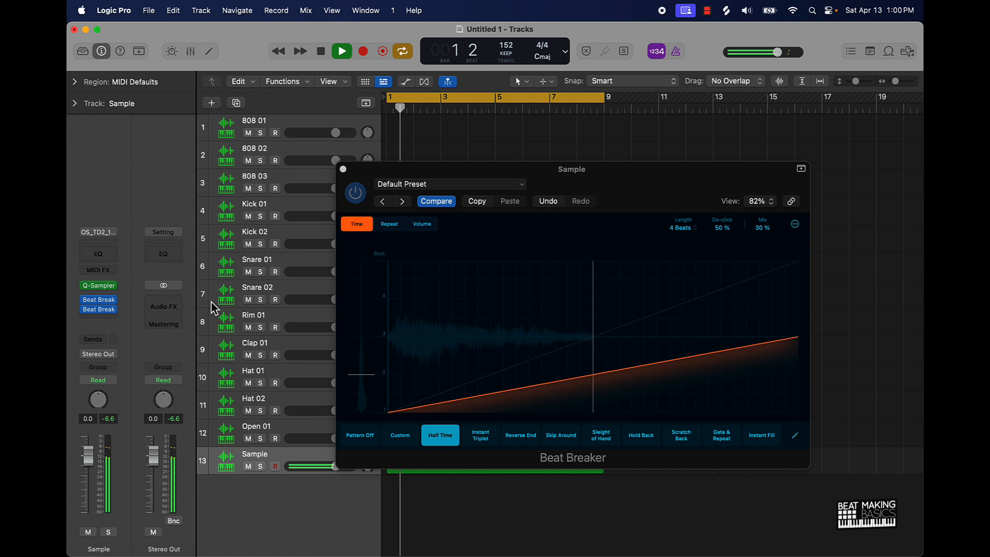
{"action": "left_click", "coordinate": [340, 51]}
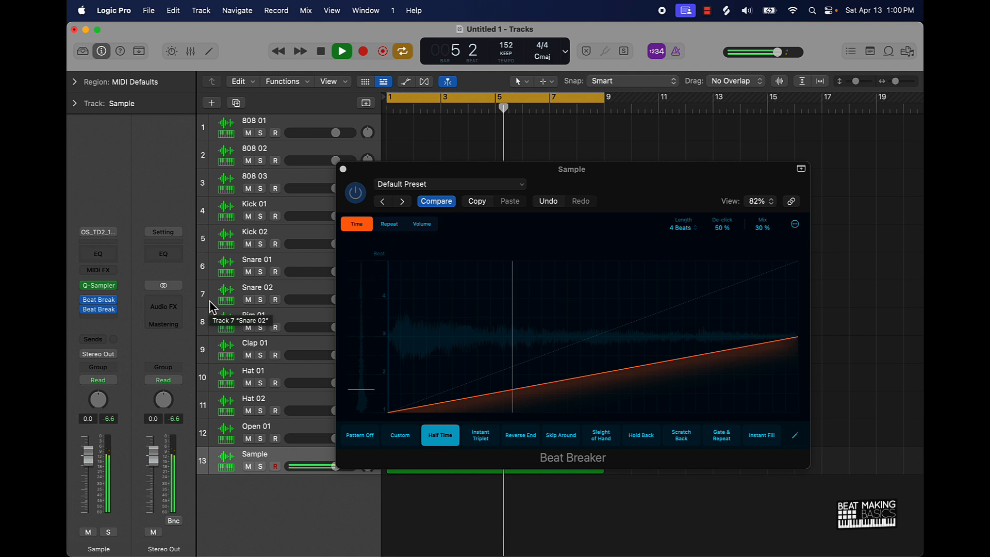
{"action": "left_click", "coordinate": [341, 51]}
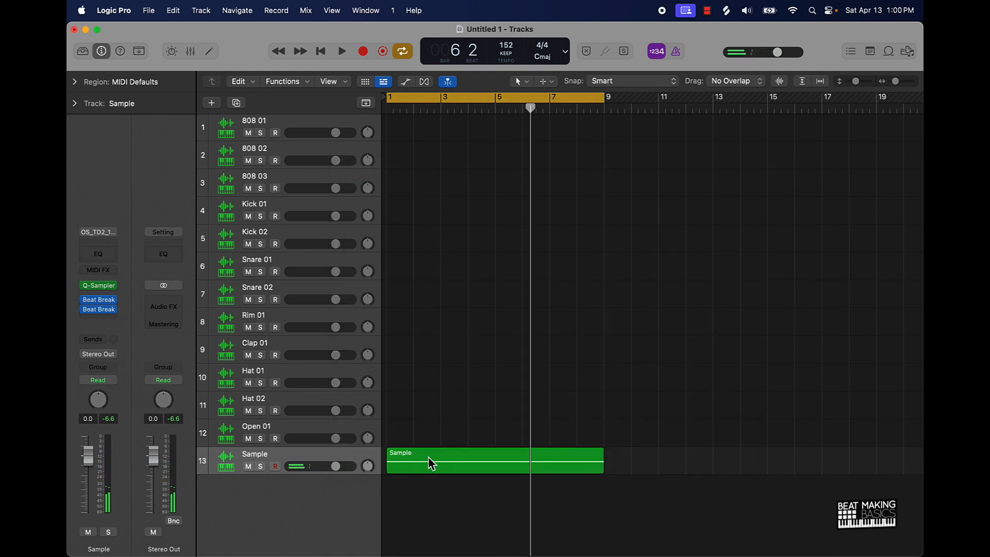
- Bounce the Sample region in place to a new Sample_bip track, muting the original
{"action": "left_click", "coordinate": [458, 459]}
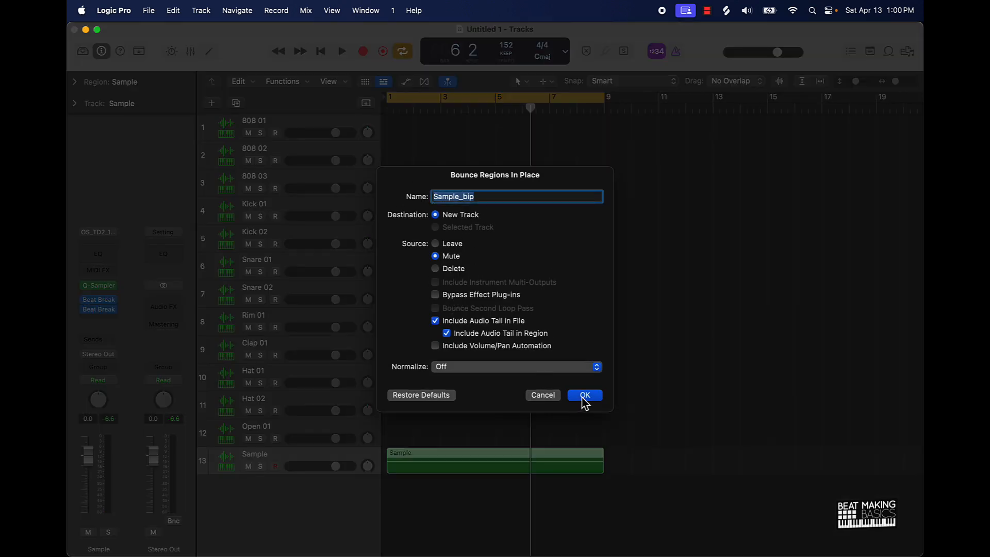
{"action": "left_click", "coordinate": [583, 395]}
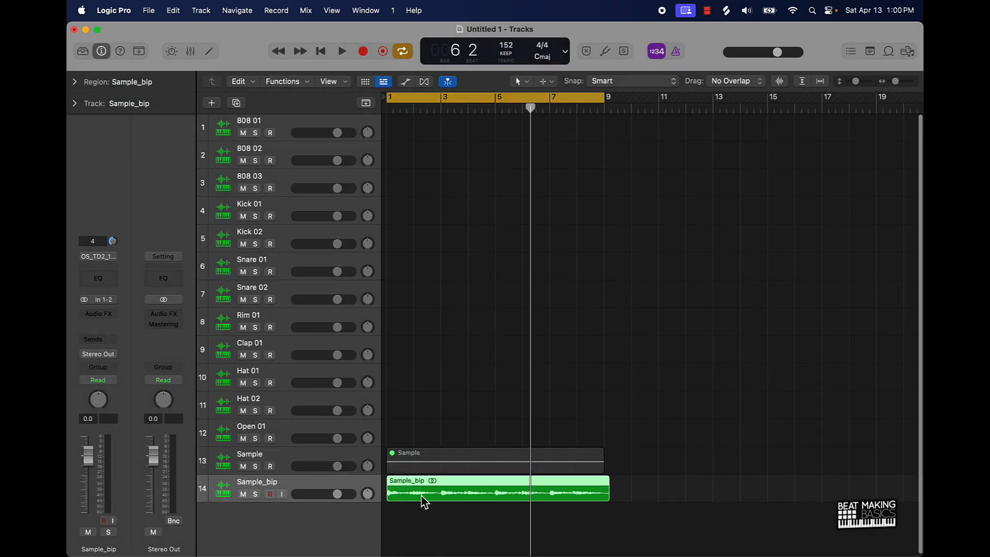